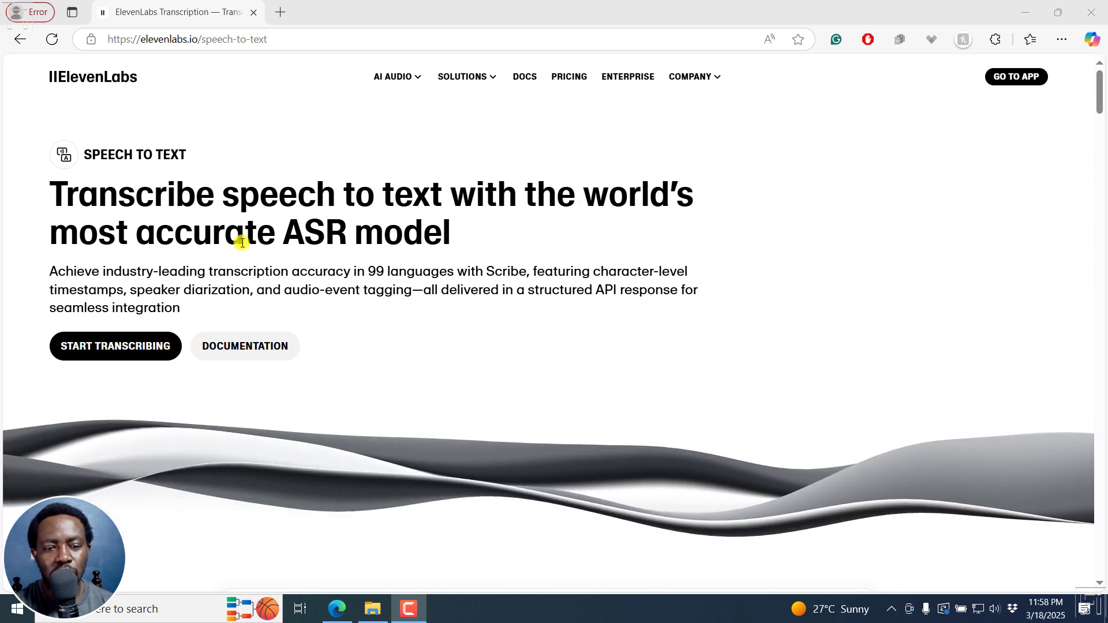
# Step: Highlight the '99 languages' accuracy claim and scroll down to the supported-languages grid
pyautogui.moveTo(233, 272); pyautogui.dragTo(427, 271)
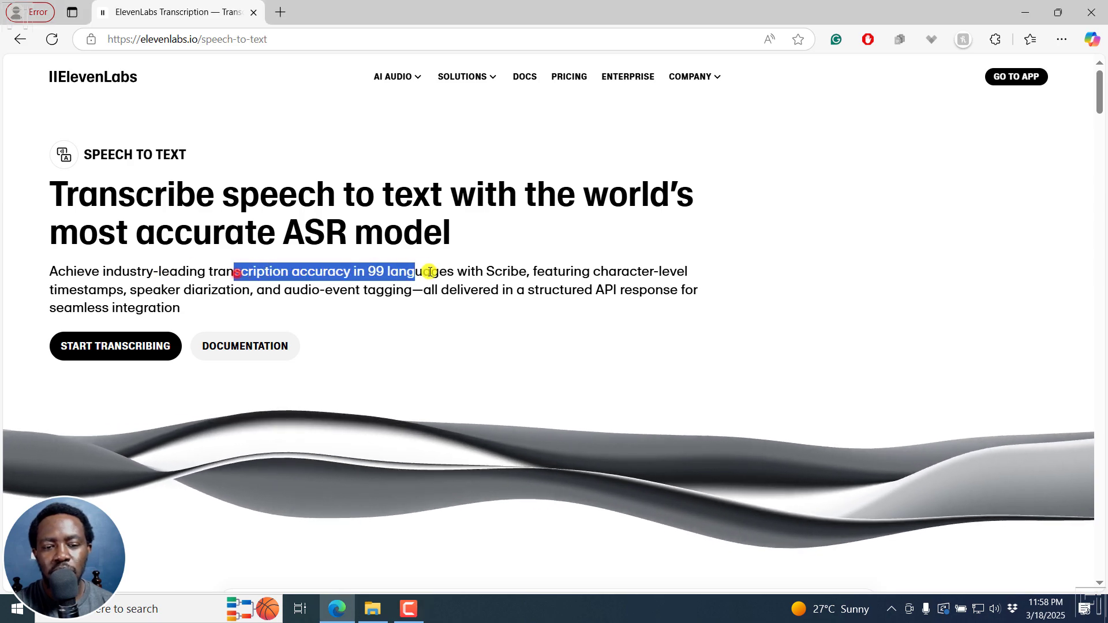
pyautogui.moveTo(424, 272); pyautogui.dragTo(484, 271)
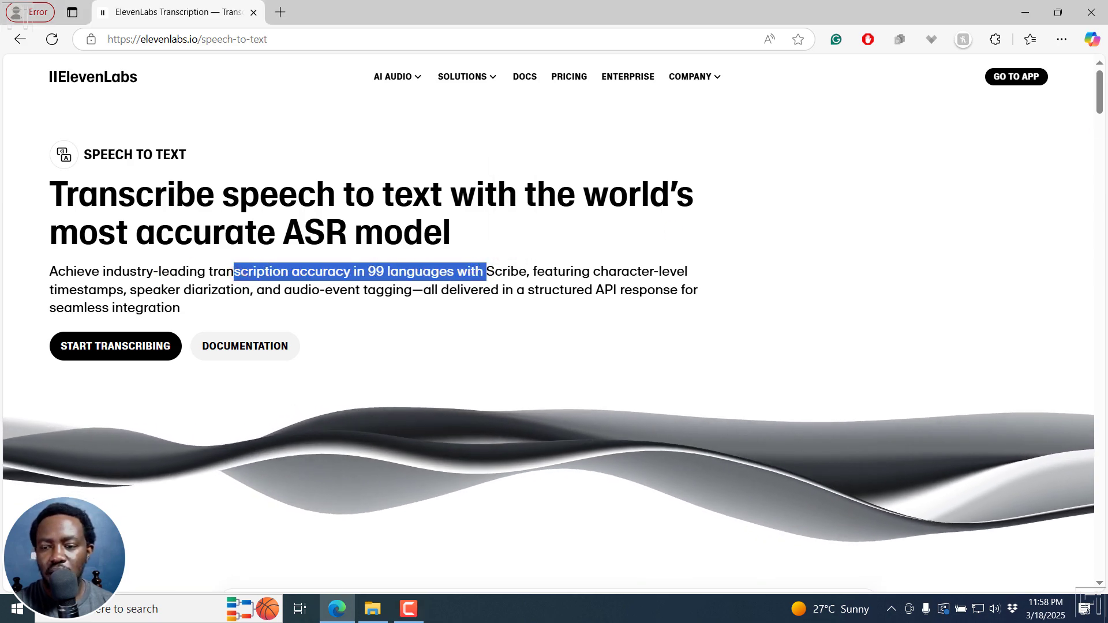
pyautogui.scroll(-3)
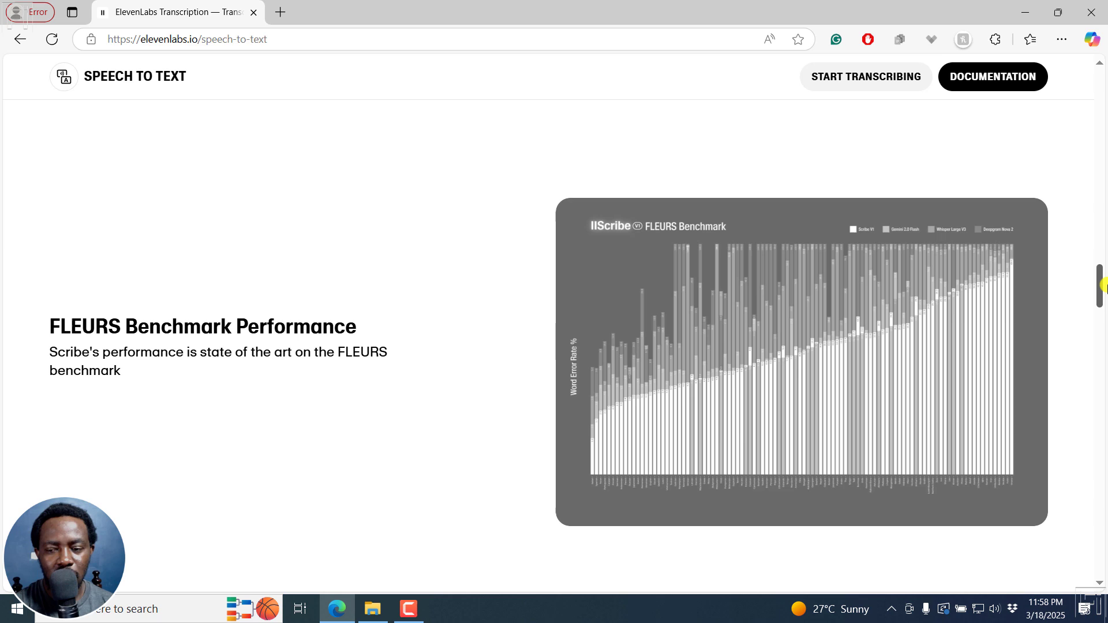
pyautogui.scroll(-3)
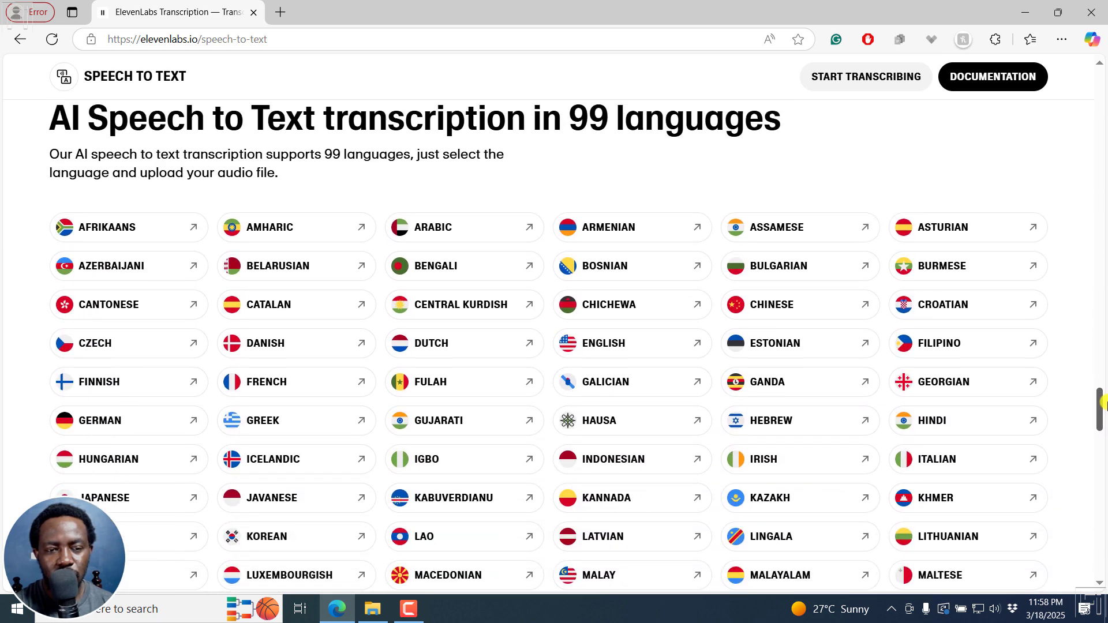
pyautogui.scroll(-3)
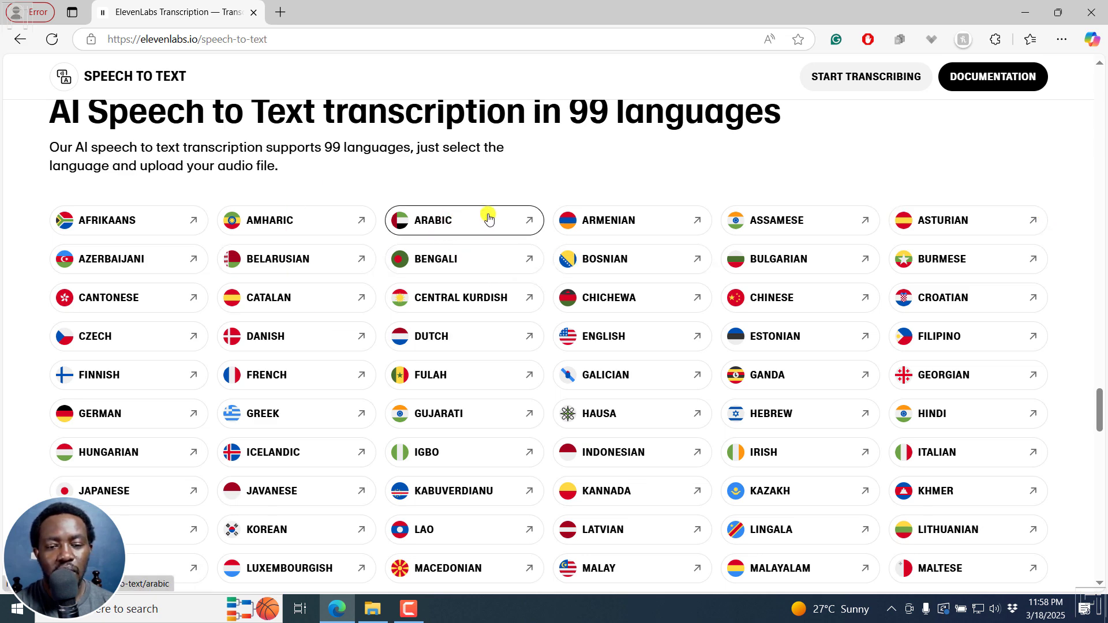
pyautogui.click(464, 220)
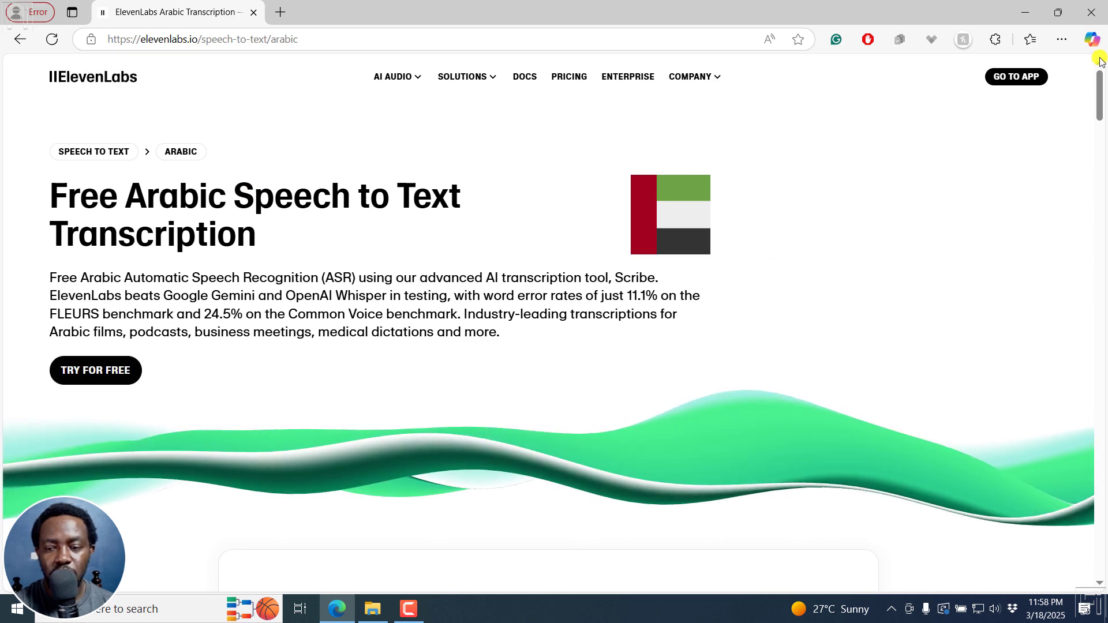
pyautogui.scroll(-3)
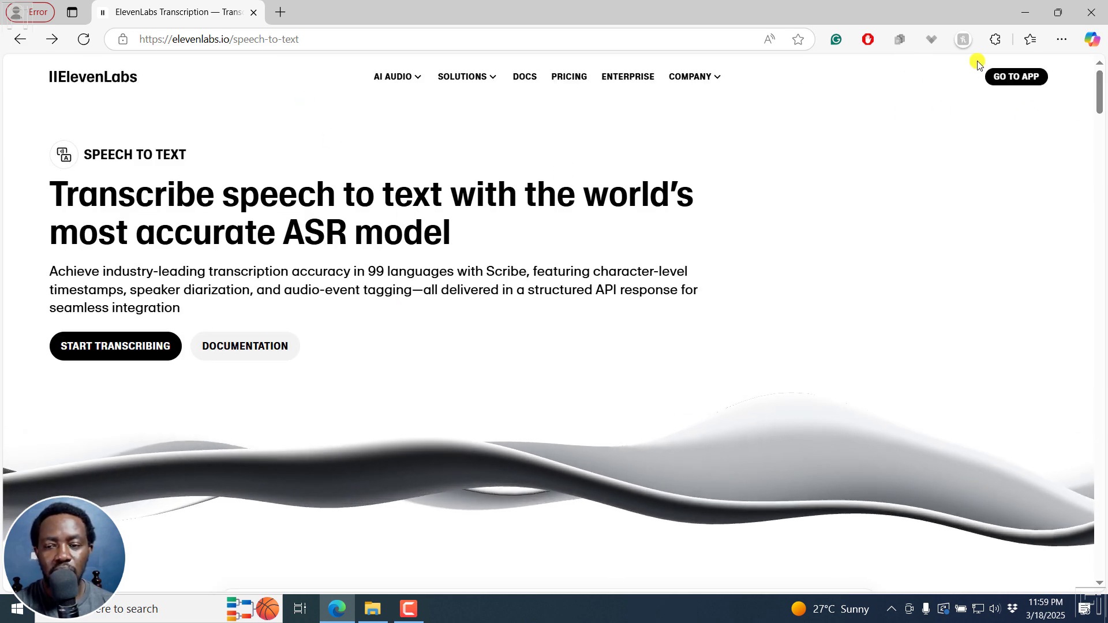
# Step: Enter the app's Speech to Text section and play the Swahili demo .mp4 in VLC
pyautogui.click(1016, 76)
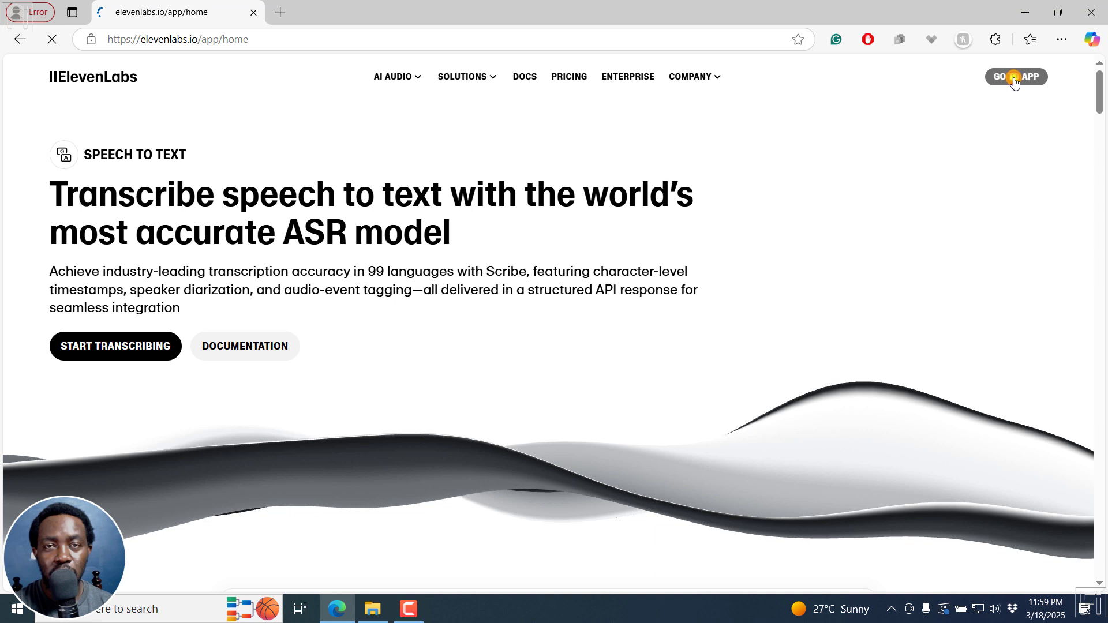
pyautogui.click(1016, 76)
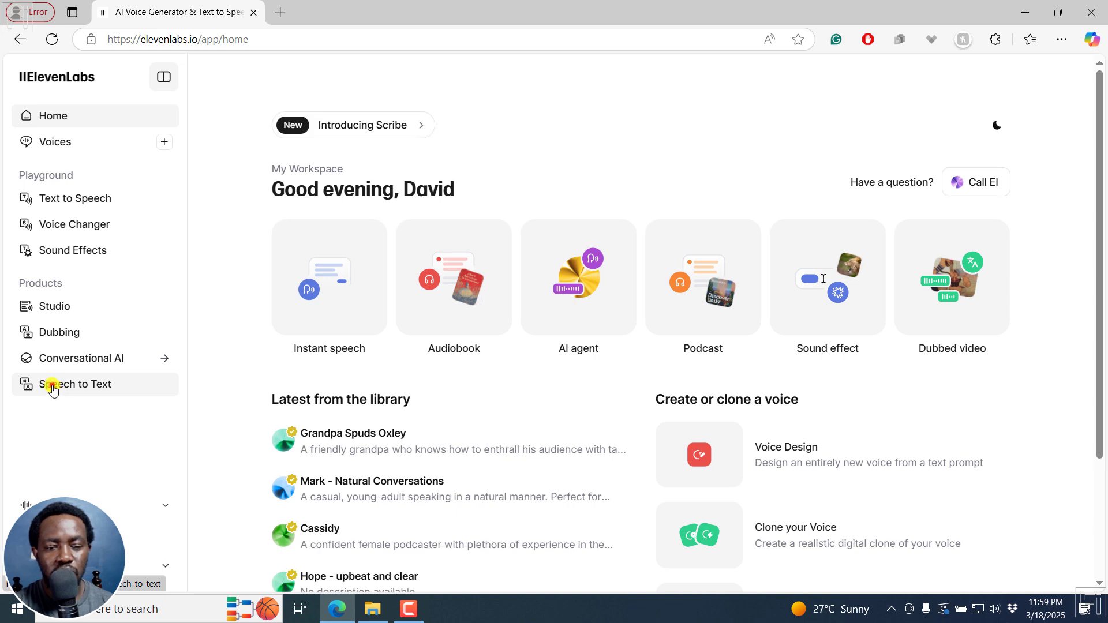
pyautogui.click(76, 384)
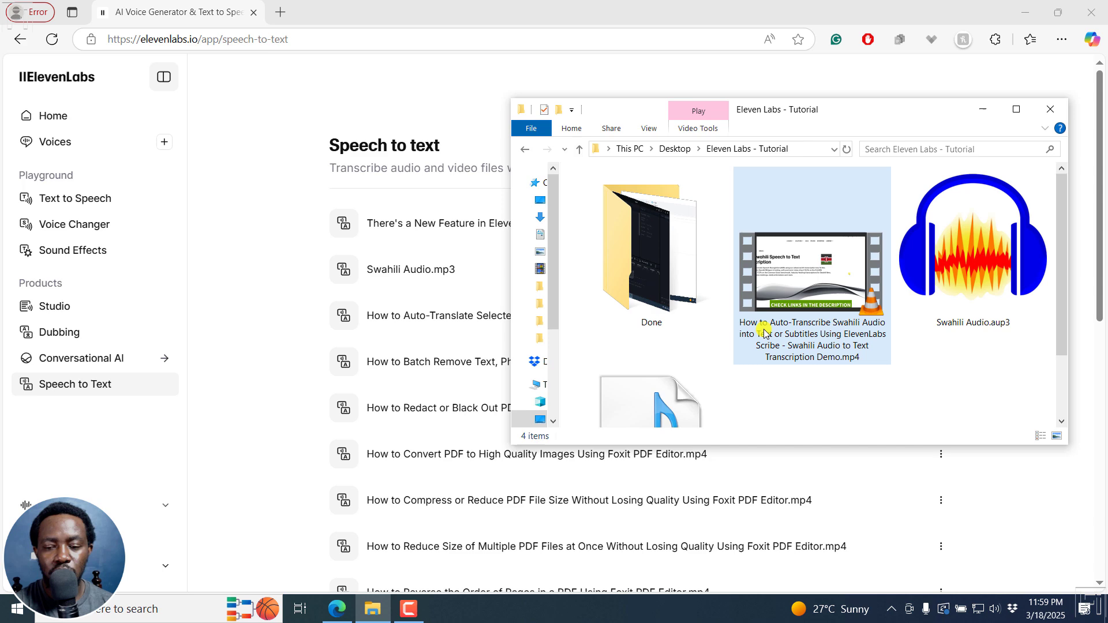
pyautogui.click(812, 272)
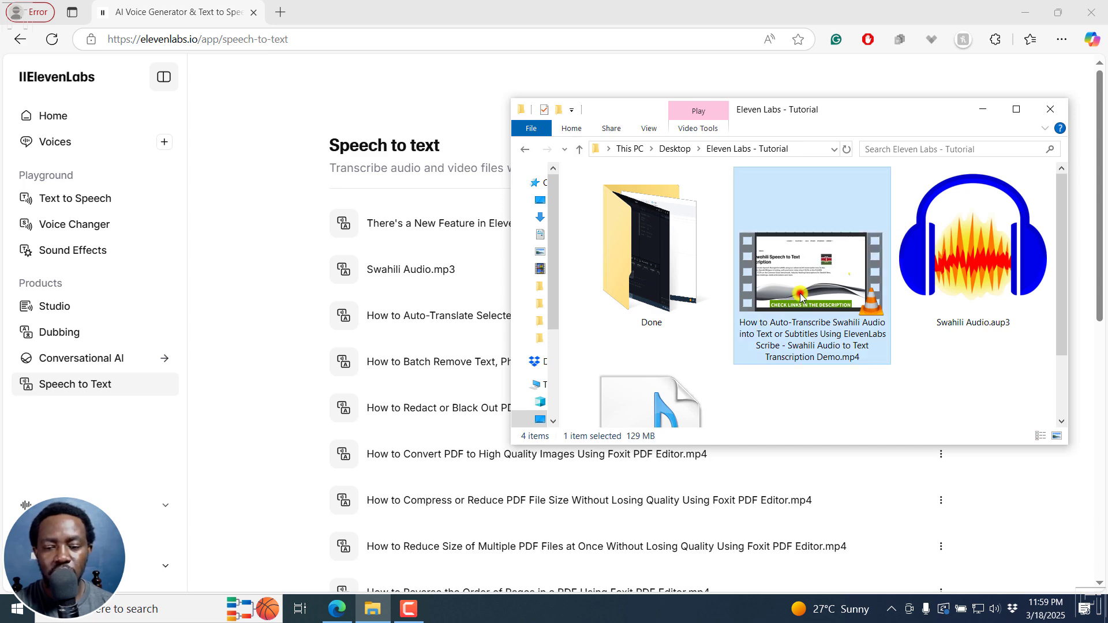
pyautogui.doubleClick(811, 270)
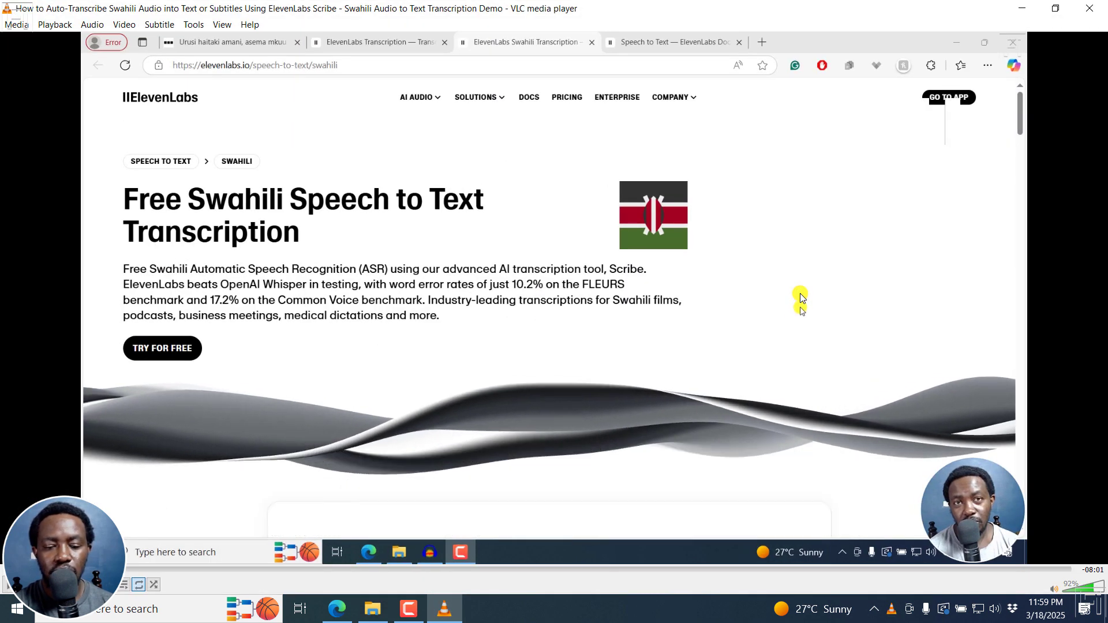
pyautogui.moveTo(801, 299)
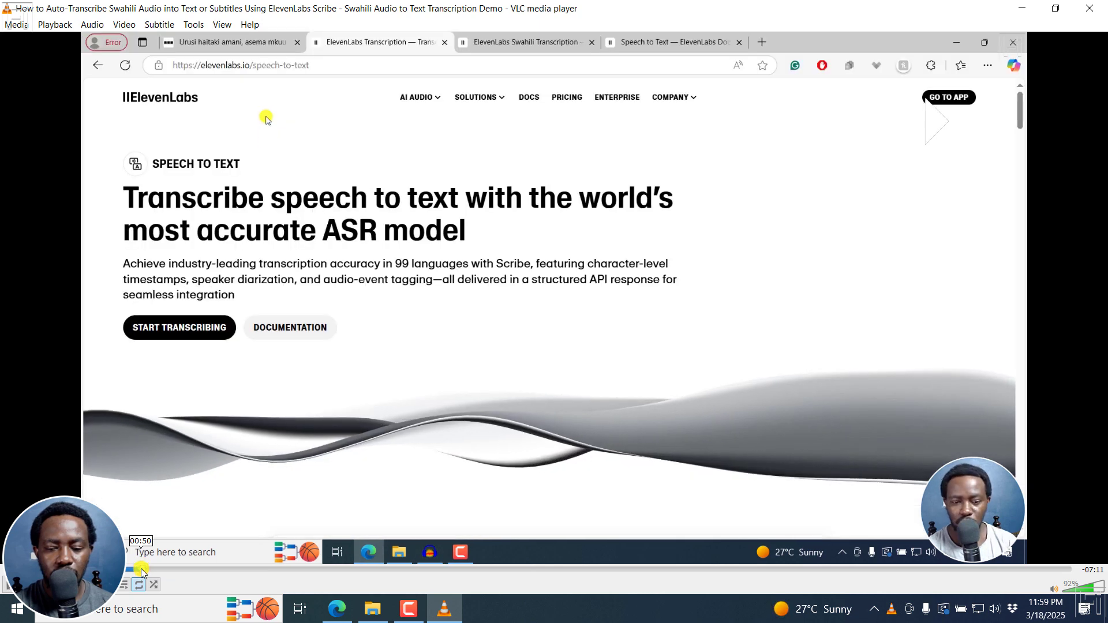
# Step: Seek the VLC demo video forward to the Audacity waveform, then return to the browser
pyautogui.click(226, 42)
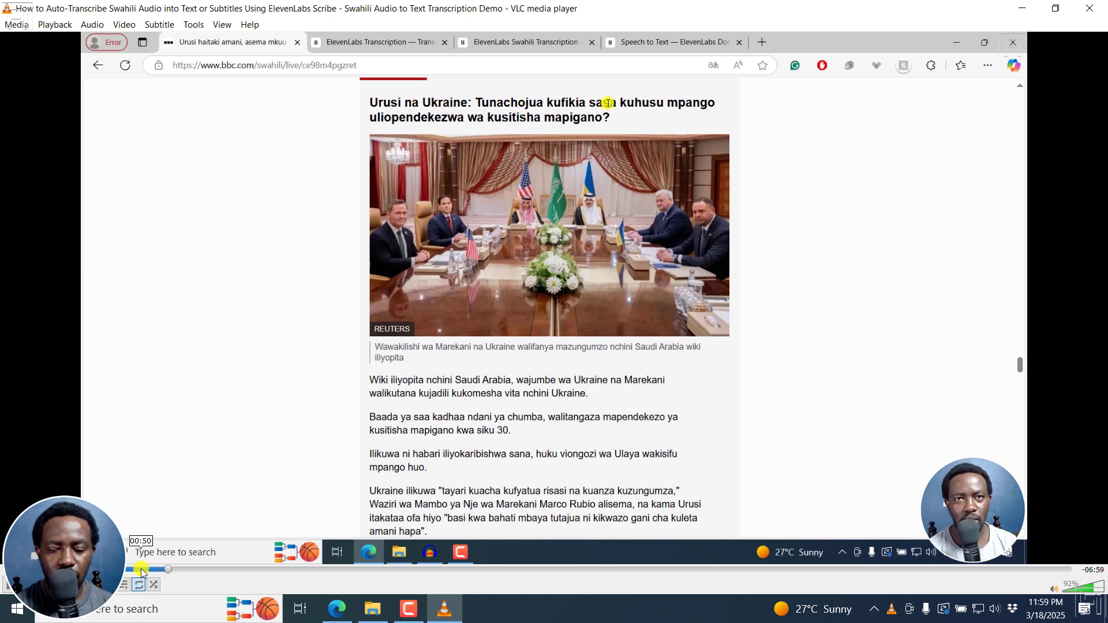
pyautogui.moveTo(629, 399)
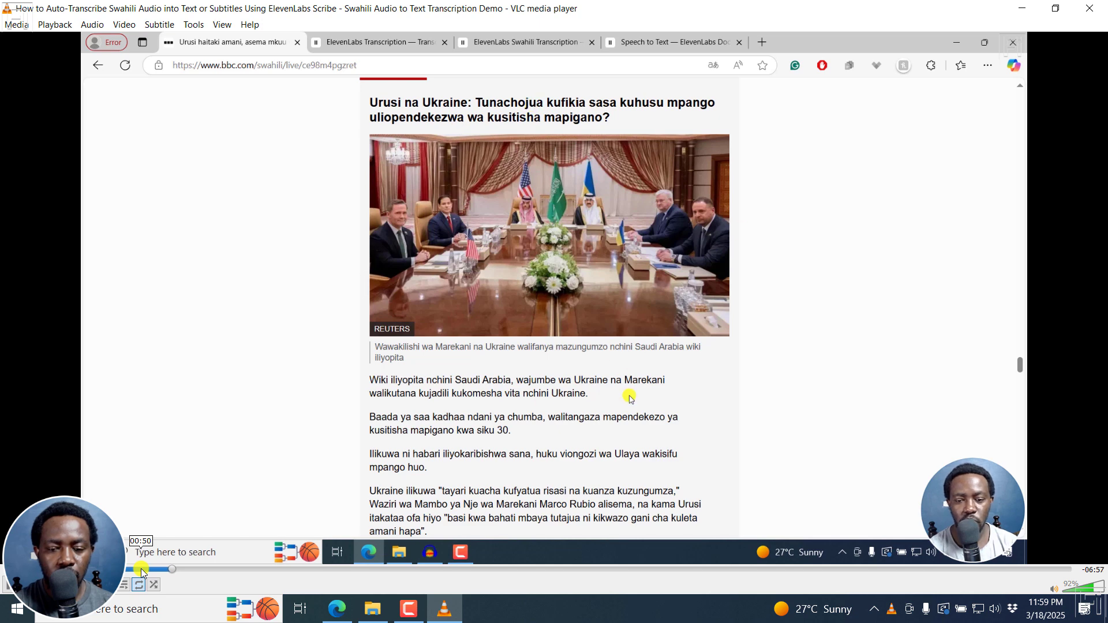
pyautogui.click(428, 552)
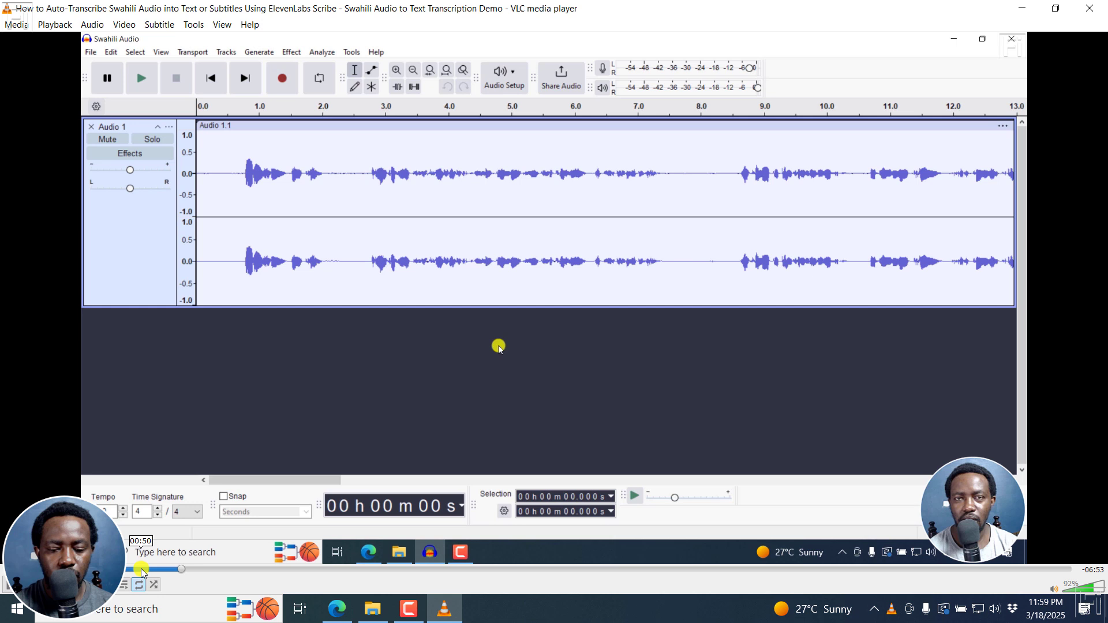
pyautogui.click(141, 78)
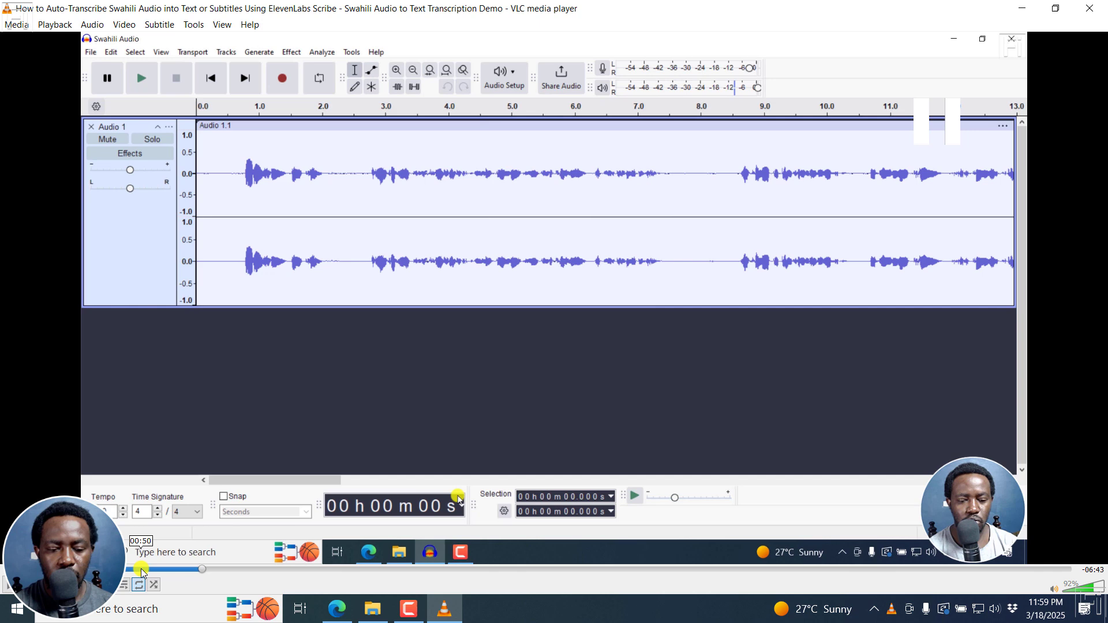
pyautogui.moveTo(668, 334)
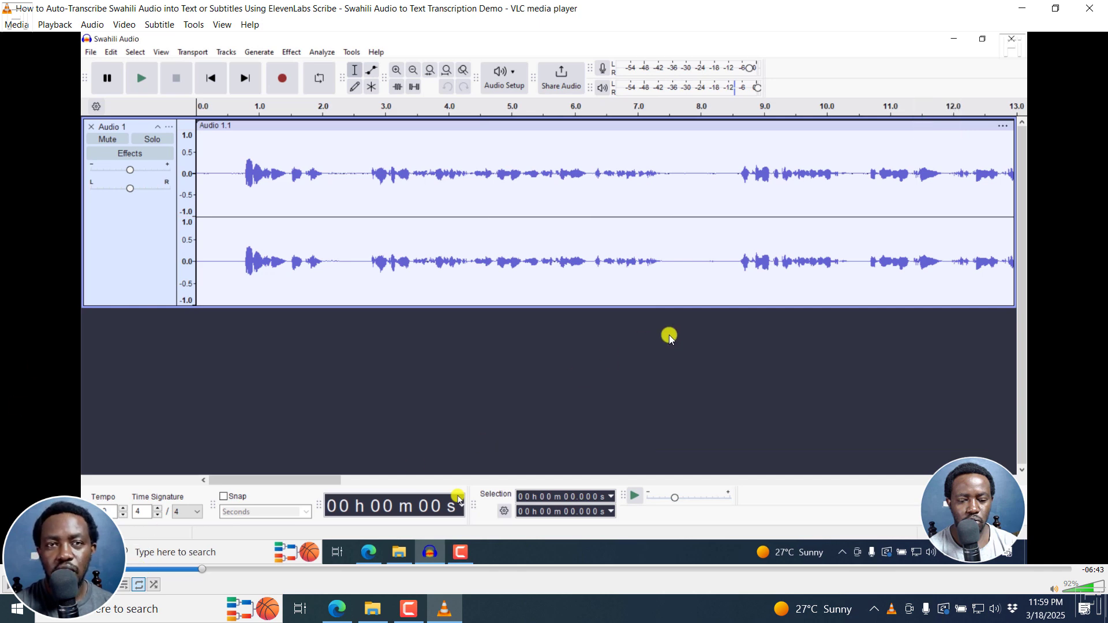
pyautogui.moveTo(1039, 34)
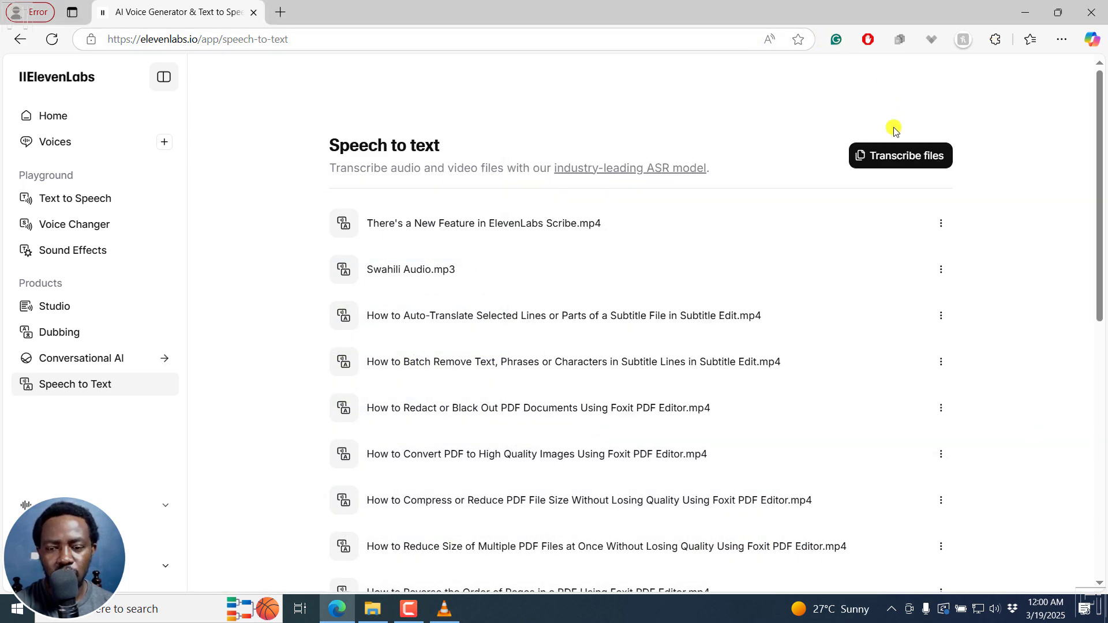
# Step: Upload the 8-minute Swahili demo video with language Detect and audio-event tagging on
pyautogui.click(900, 155)
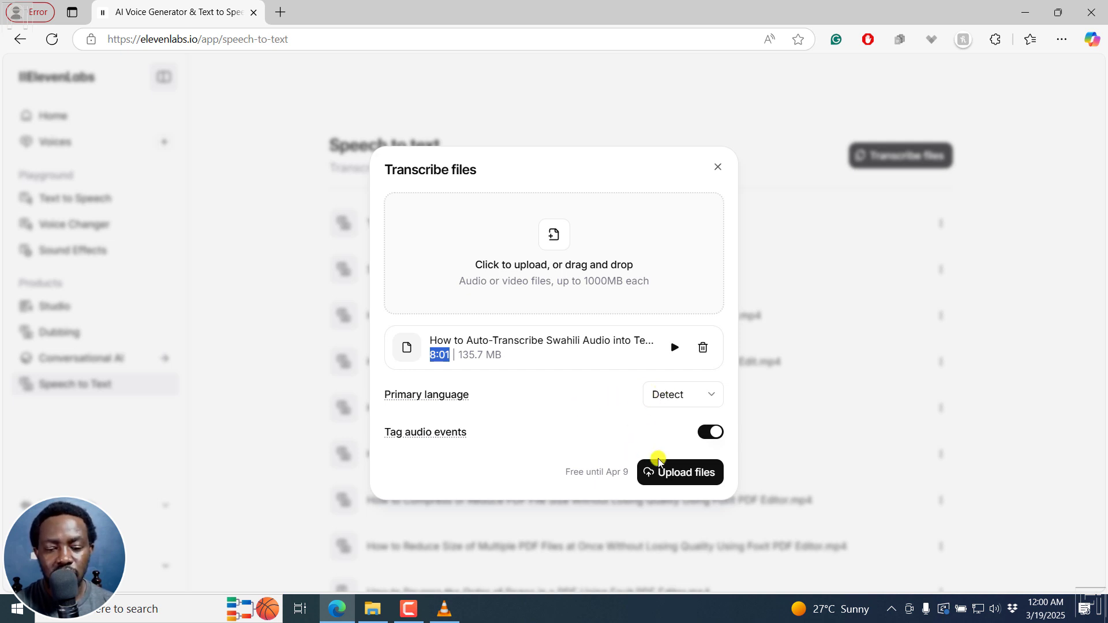
pyautogui.click(680, 472)
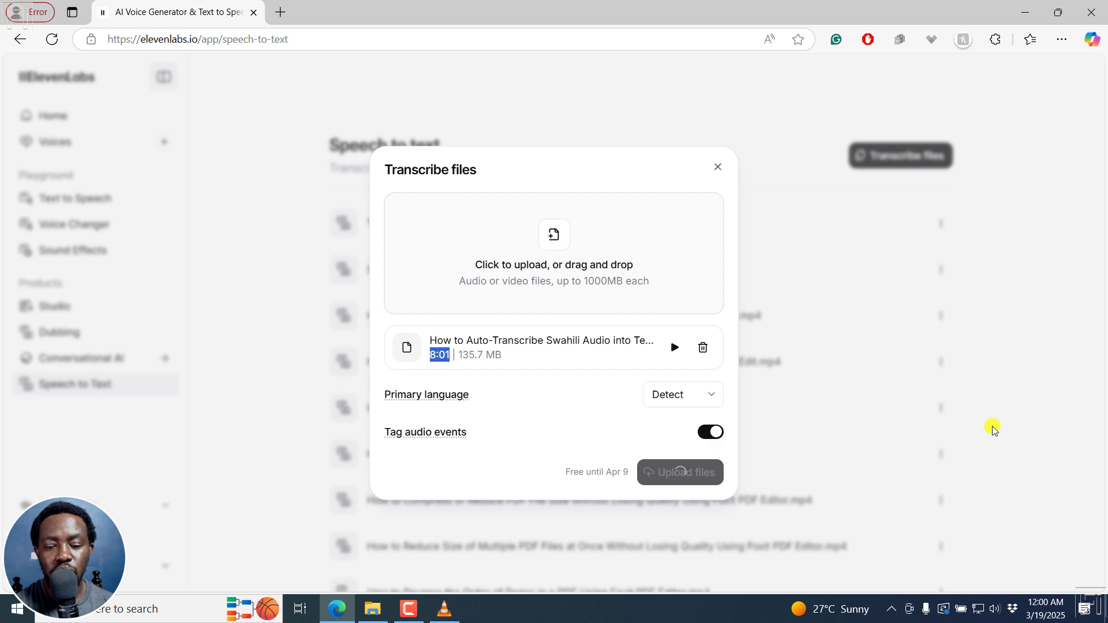
pyautogui.click(680, 472)
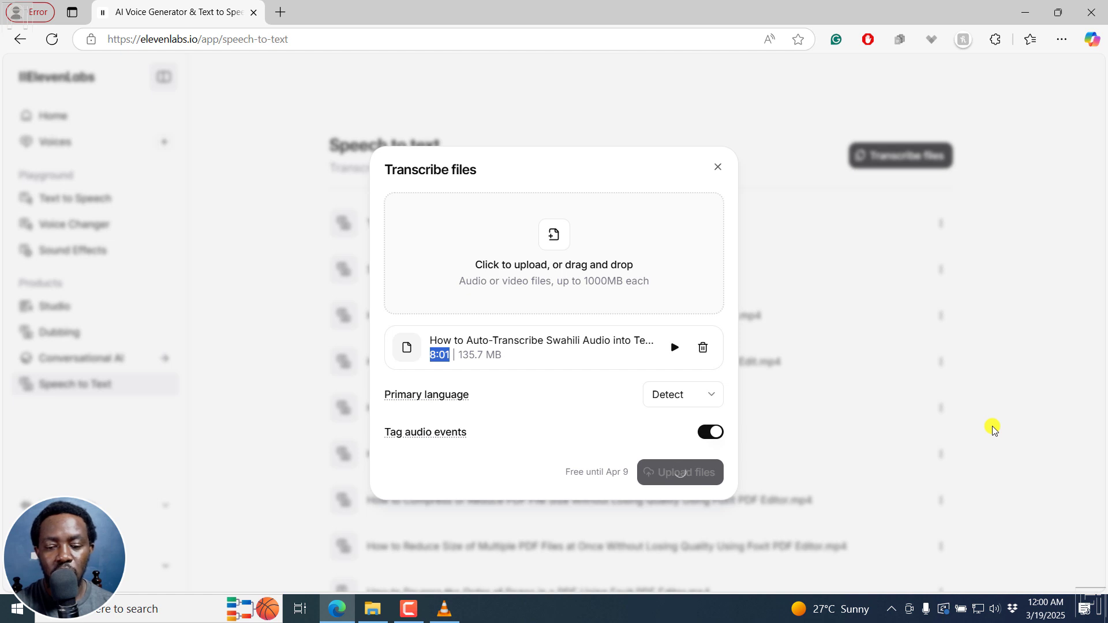
pyautogui.moveTo(680, 472)
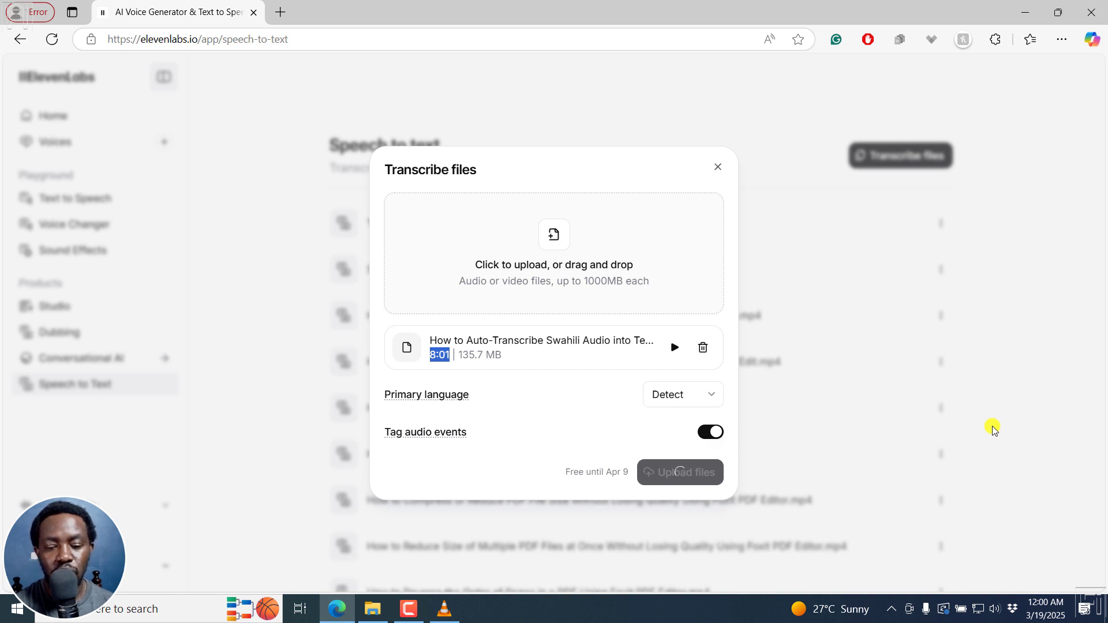
pyautogui.click(680, 472)
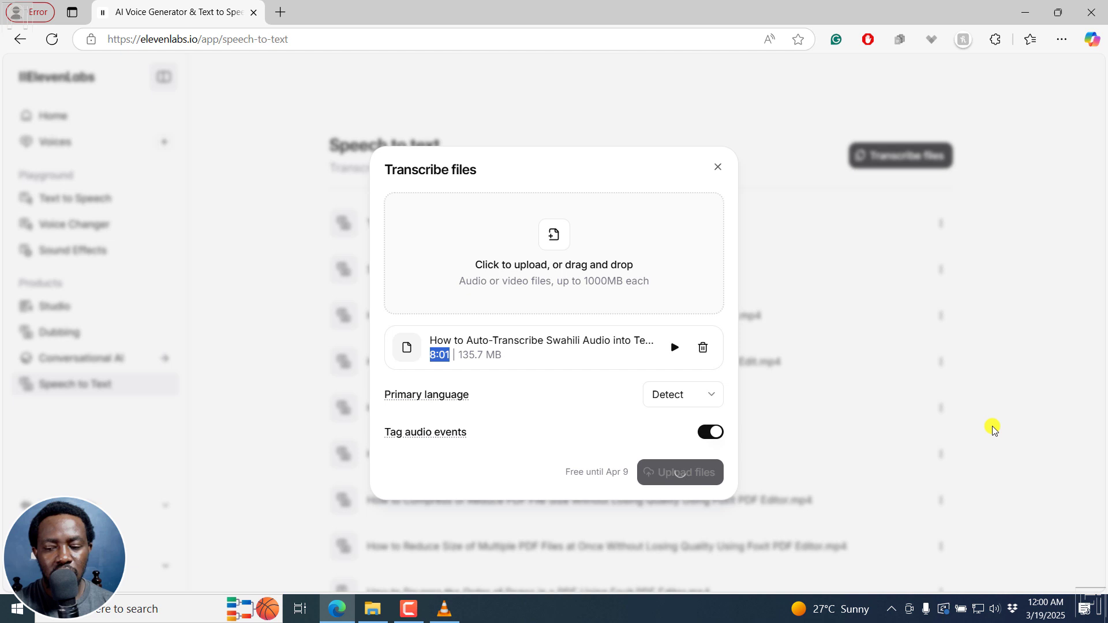
pyautogui.click(681, 472)
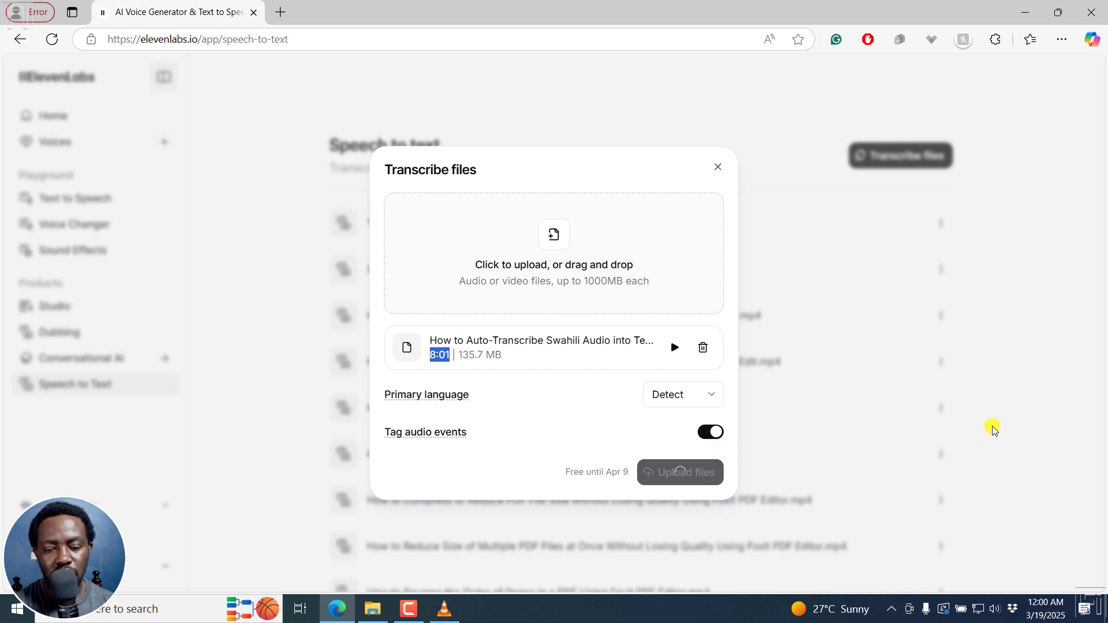
pyautogui.click(680, 473)
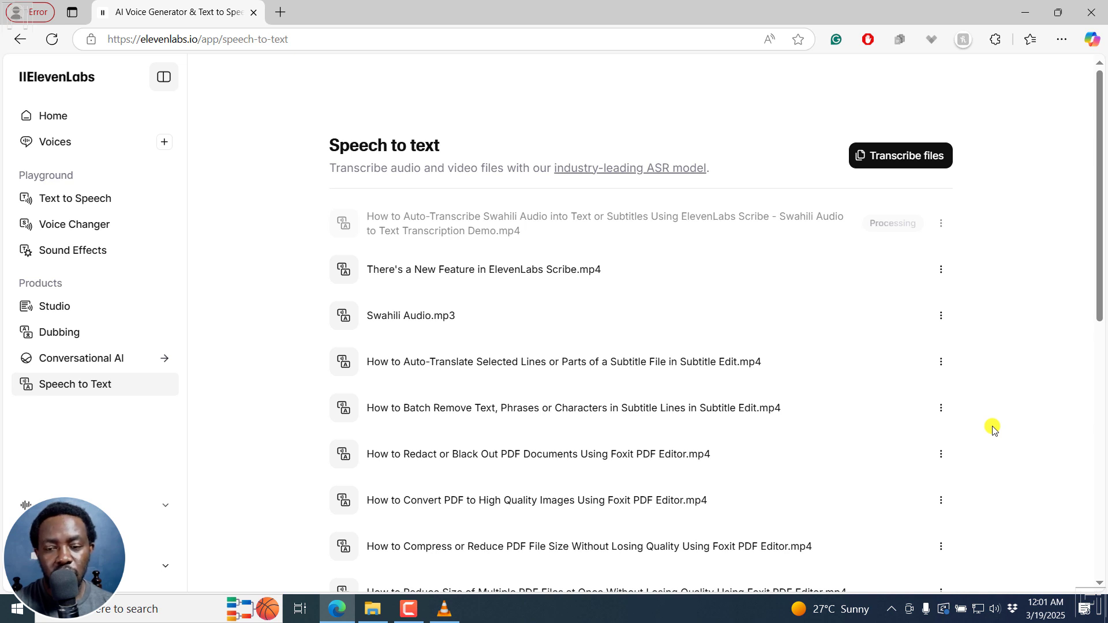
pyautogui.moveTo(891, 224)
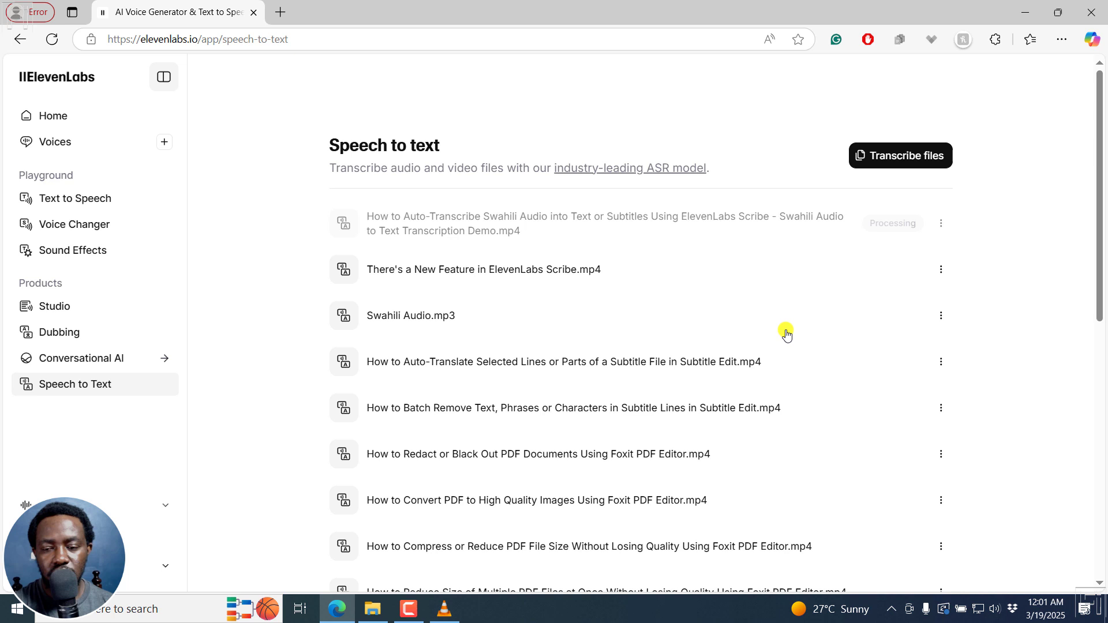
pyautogui.moveTo(1052, 313)
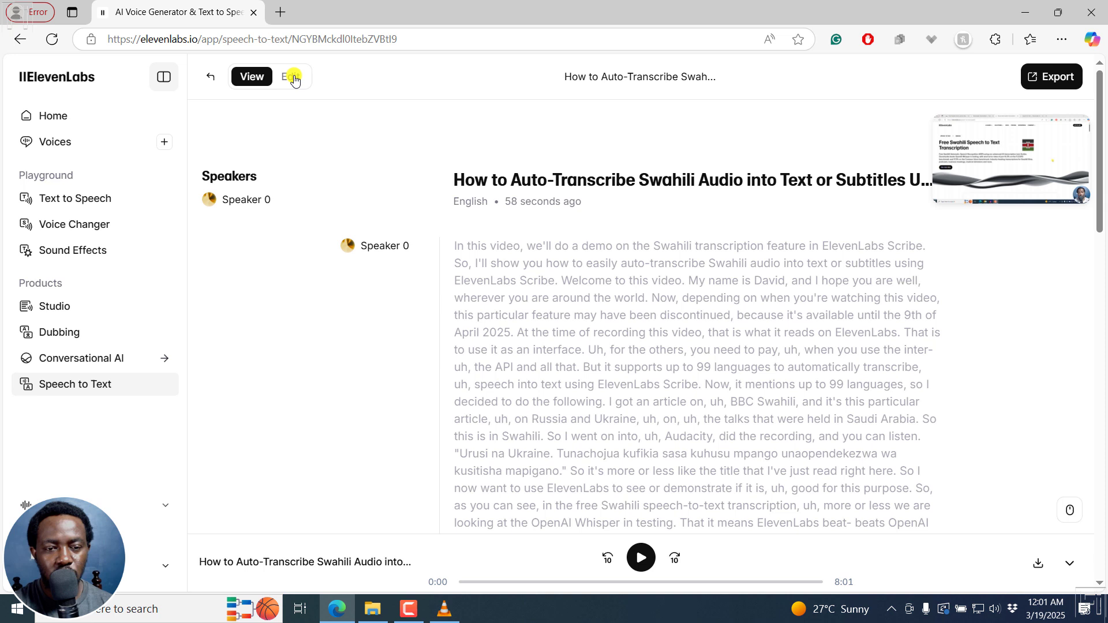
# Step: In Edit mode, split the transcript before the Swahili quote, after the welcome, and after 'ElevenLabs', then return to View
pyautogui.click(290, 76)
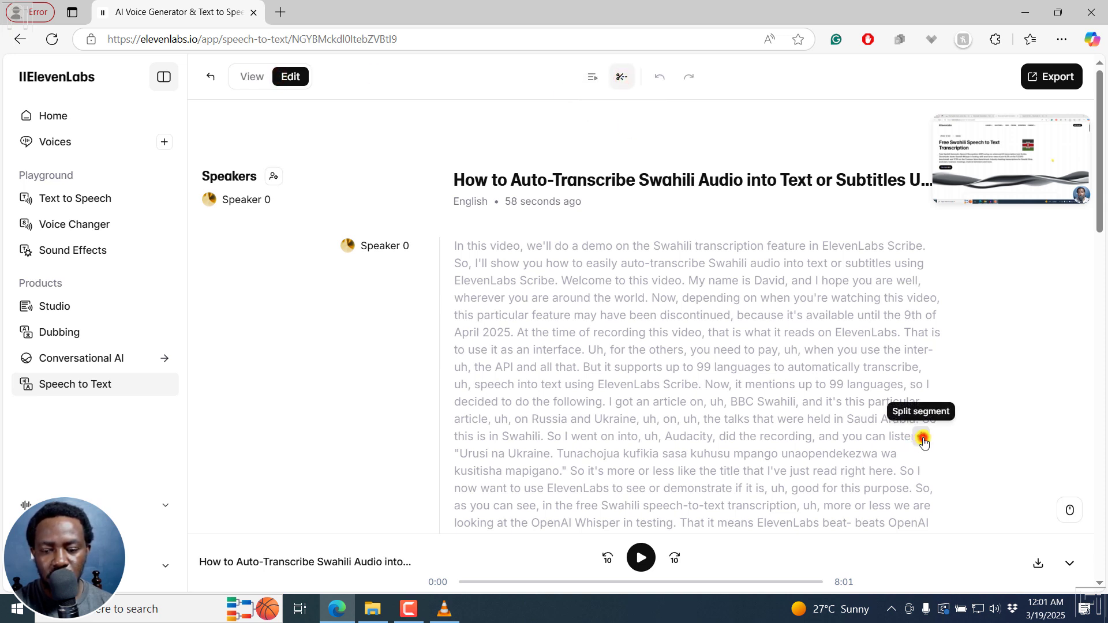
pyautogui.click(922, 437)
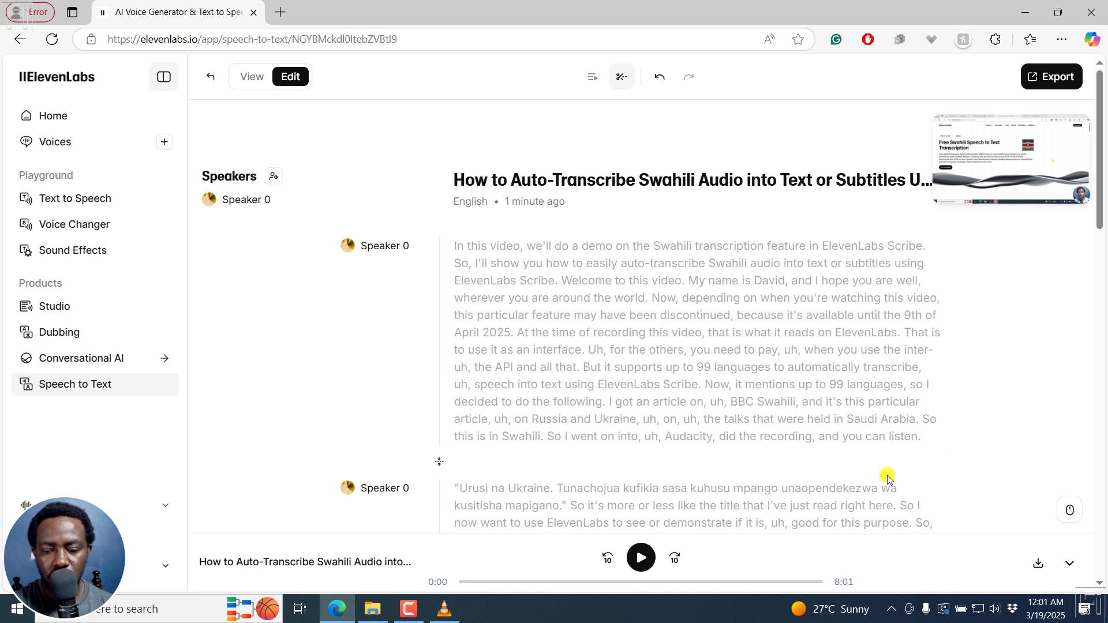
pyautogui.moveTo(566, 506)
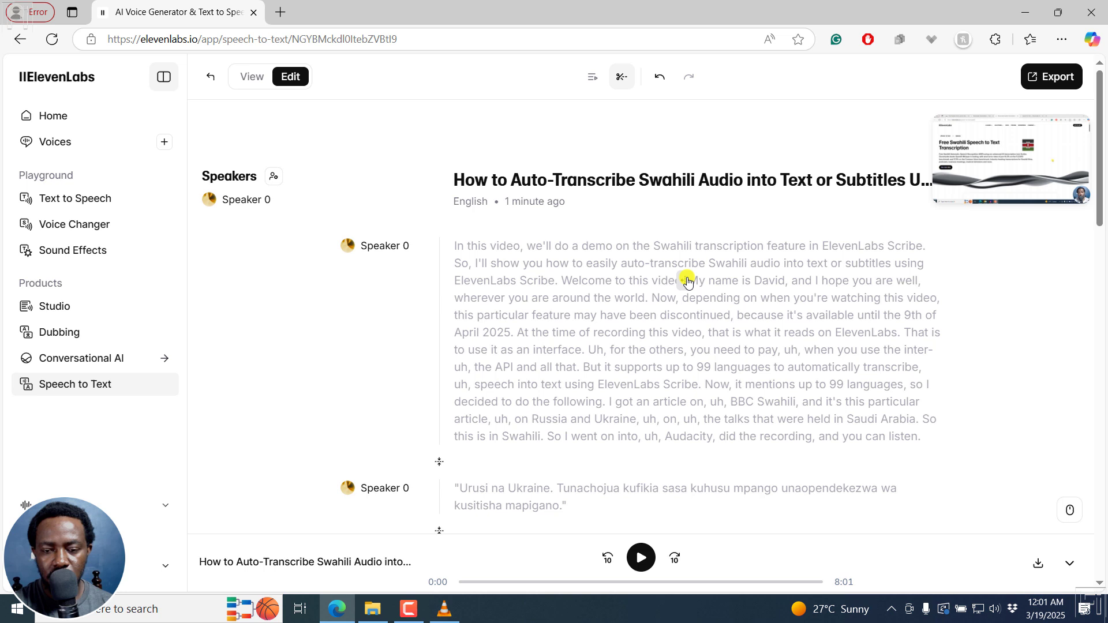
pyautogui.click(685, 280)
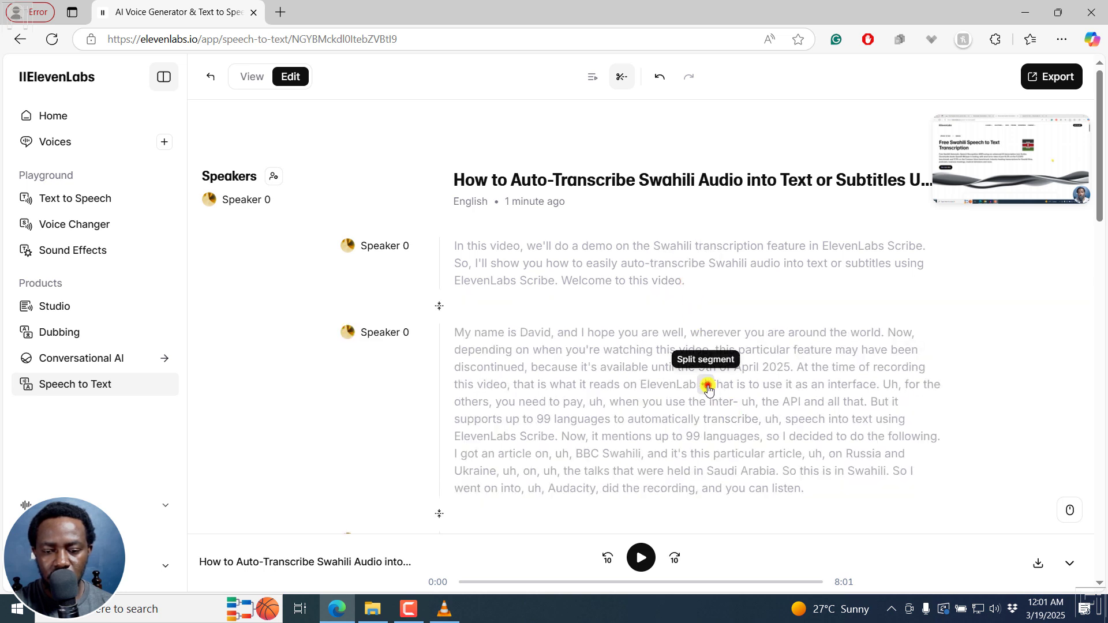
pyautogui.click(708, 388)
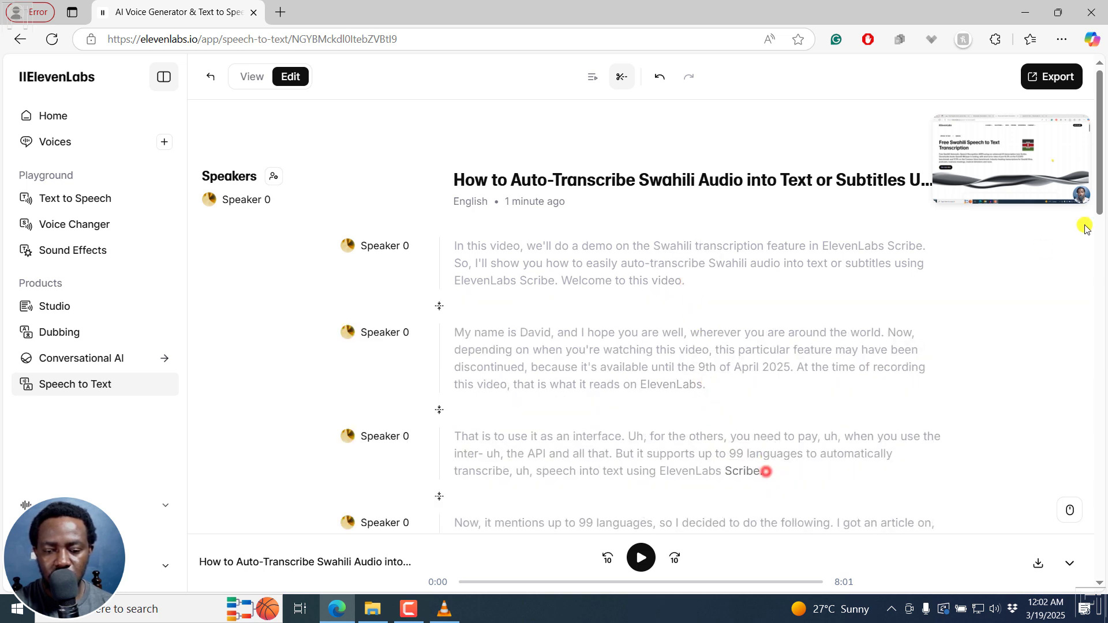
pyautogui.scroll(-3)
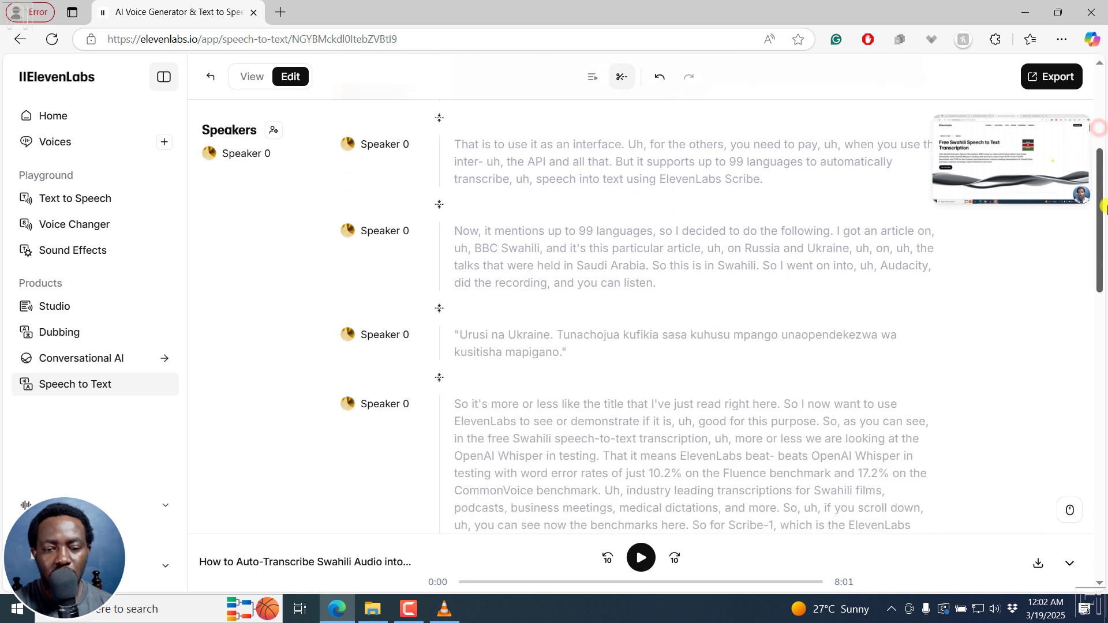
pyautogui.click(251, 77)
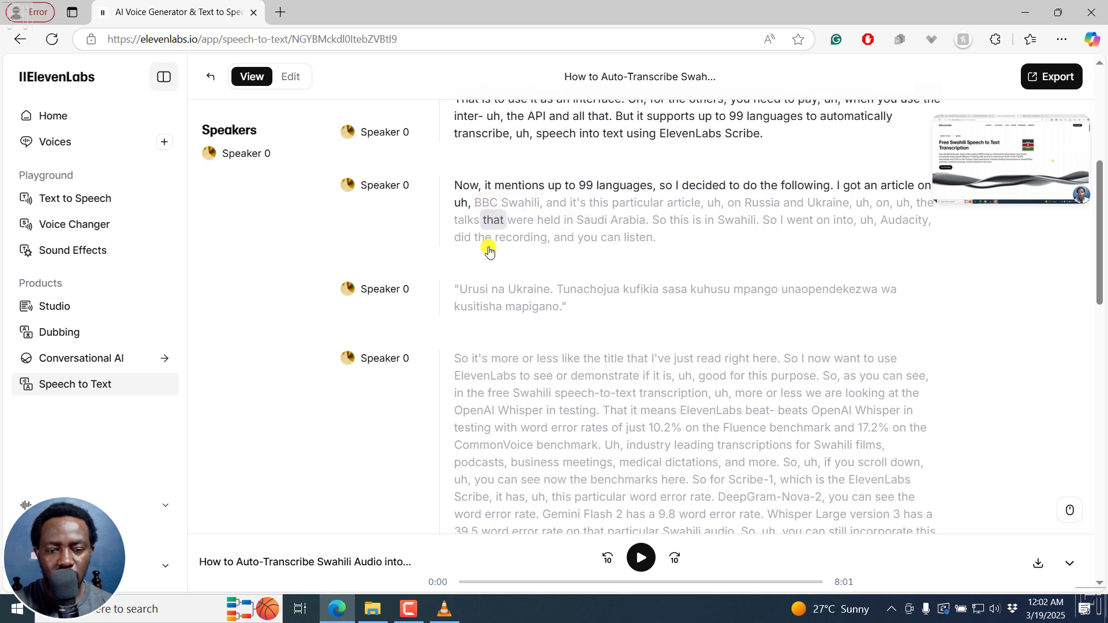
# Step: Play the transcript audio through the Swahili quote and pause at about 1:18
pyautogui.click(640, 558)
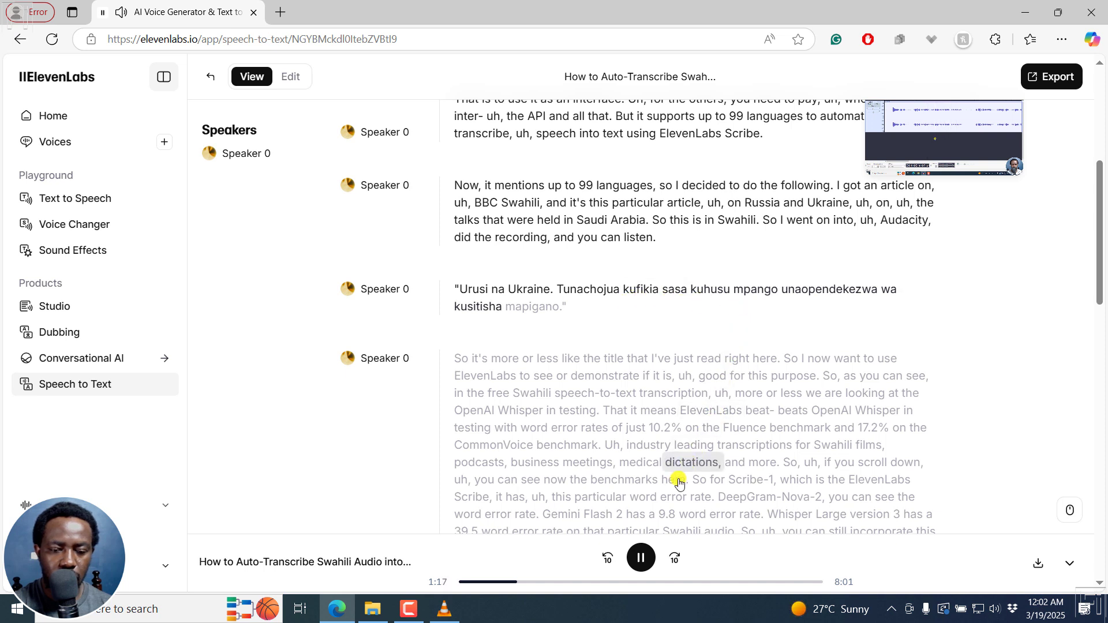
pyautogui.click(639, 557)
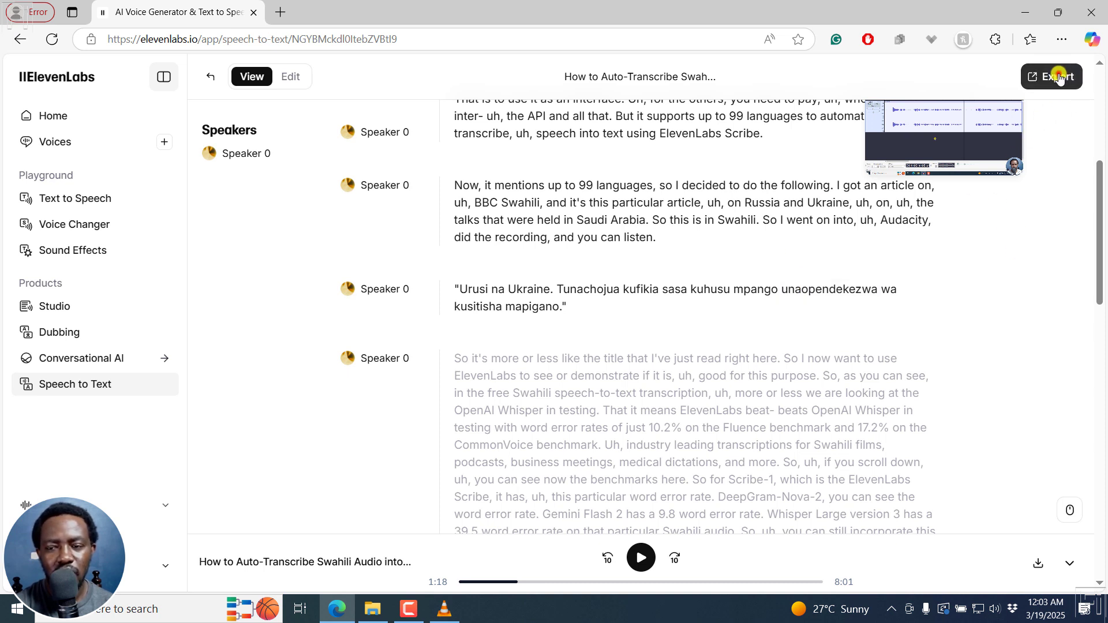
# Step: Open the Export dropdown listing DOCX, HTML, JSON, PDF, SRT and TEXT
pyautogui.click(1051, 76)
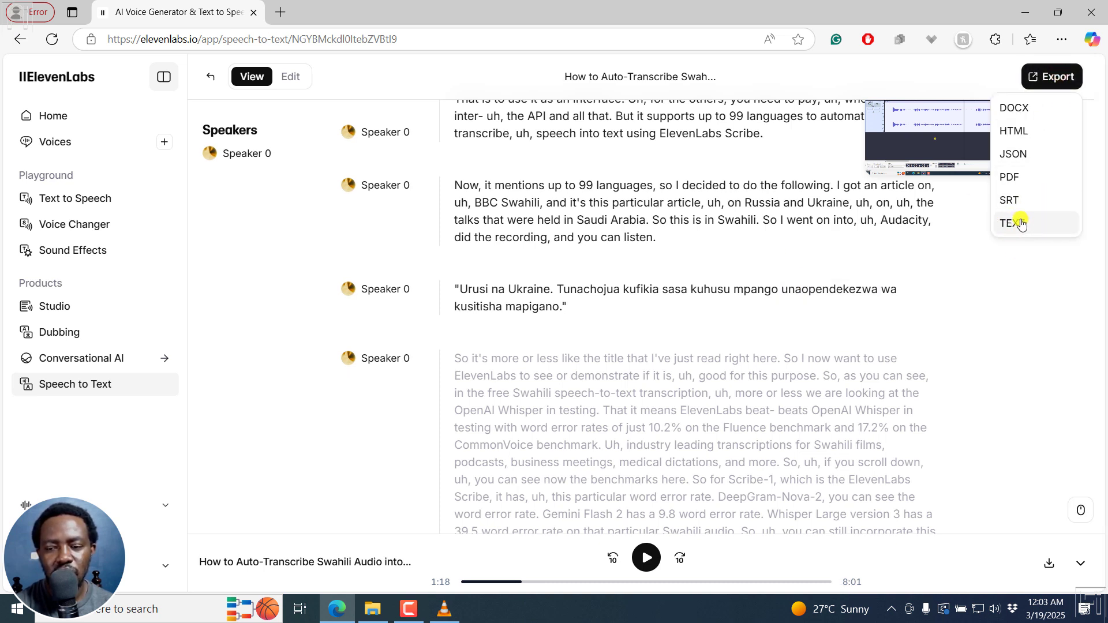
pyautogui.moveTo(1013, 153)
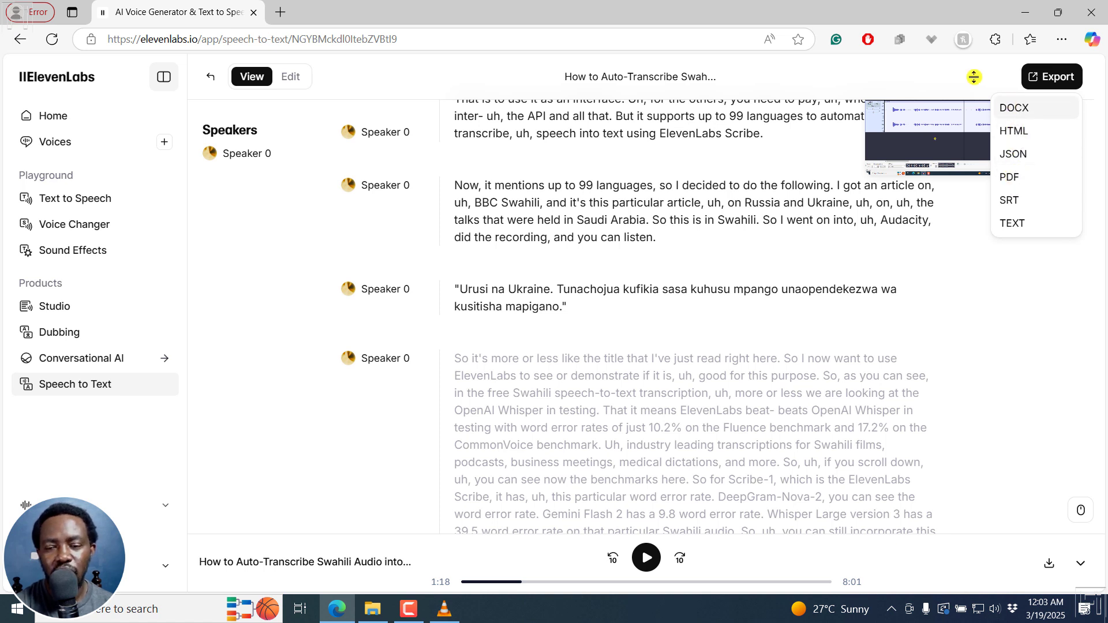
pyautogui.moveTo(907, 6)
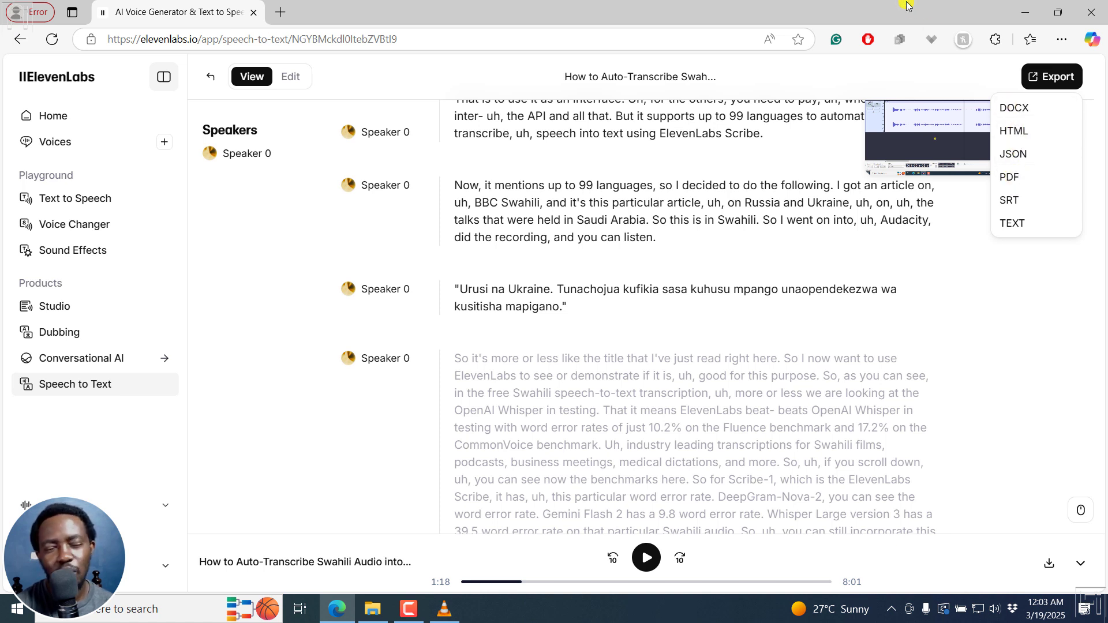